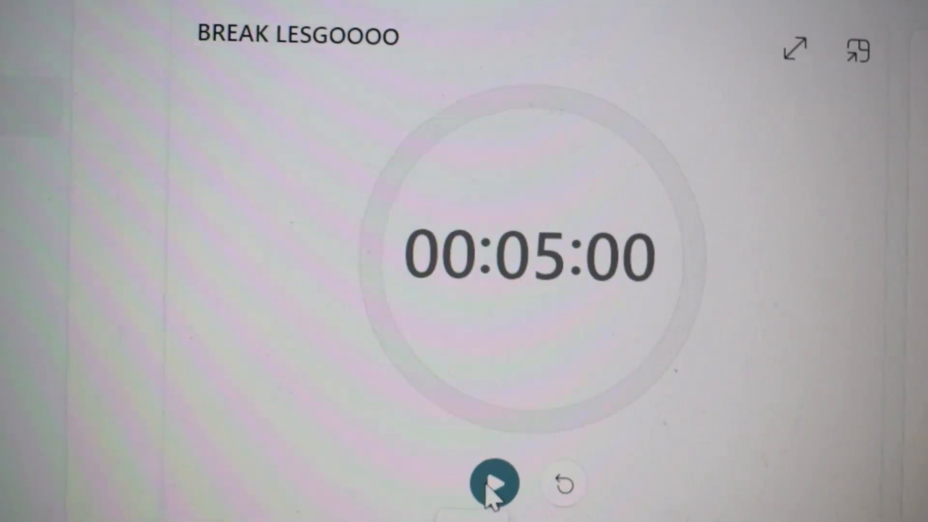
Step: Start the five-minute BREAK LESGOOOO timer counting down, ending at 4:29 PM
{"action": "left_click", "coordinate": [490, 482]}
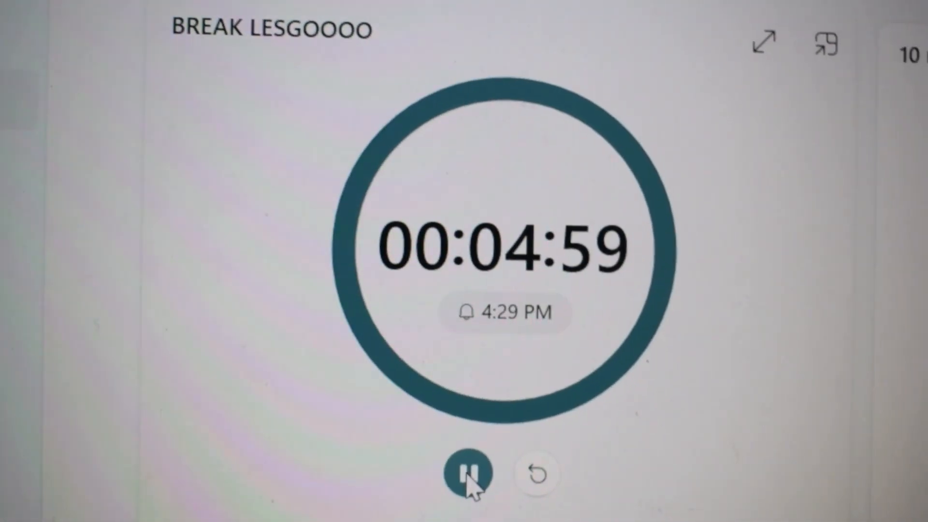